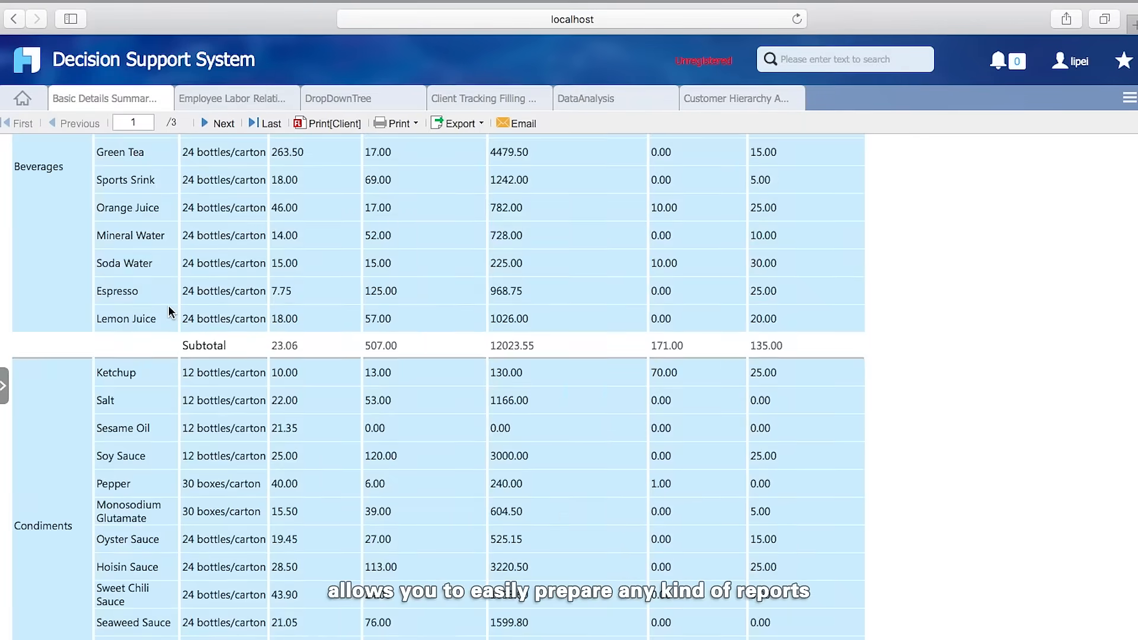
Browse the details summary, the DropDownTree receivable summary and the DataAnalysis sales report tabs
{"action": "scroll", "scroll_direction": "up", "scroll_amount": 3}
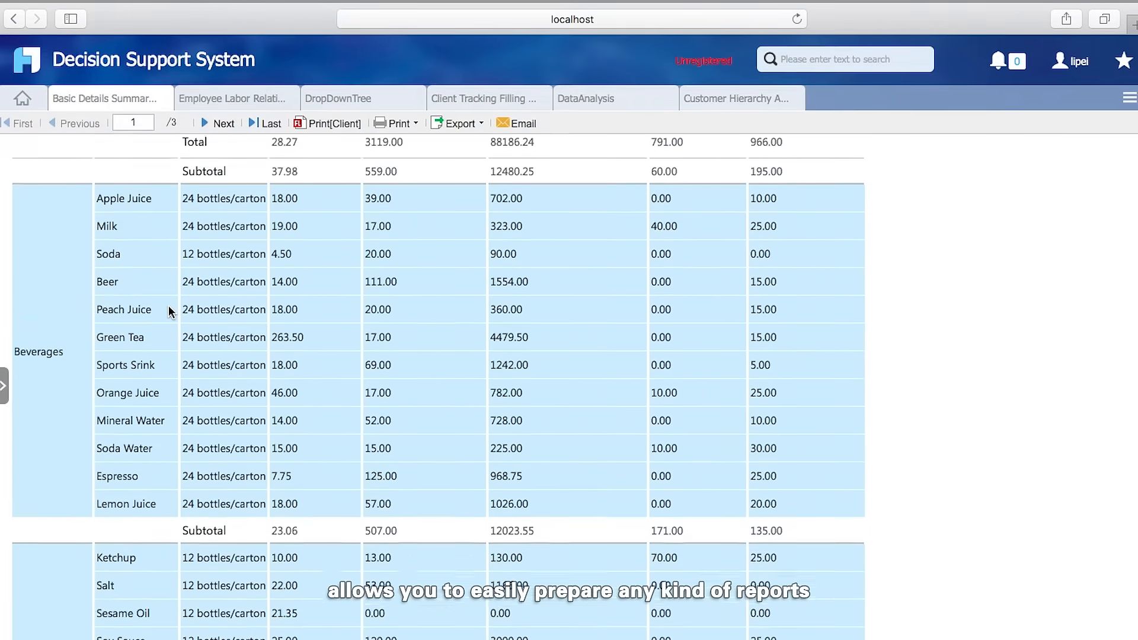
{"action": "left_click", "coordinate": [236, 99]}
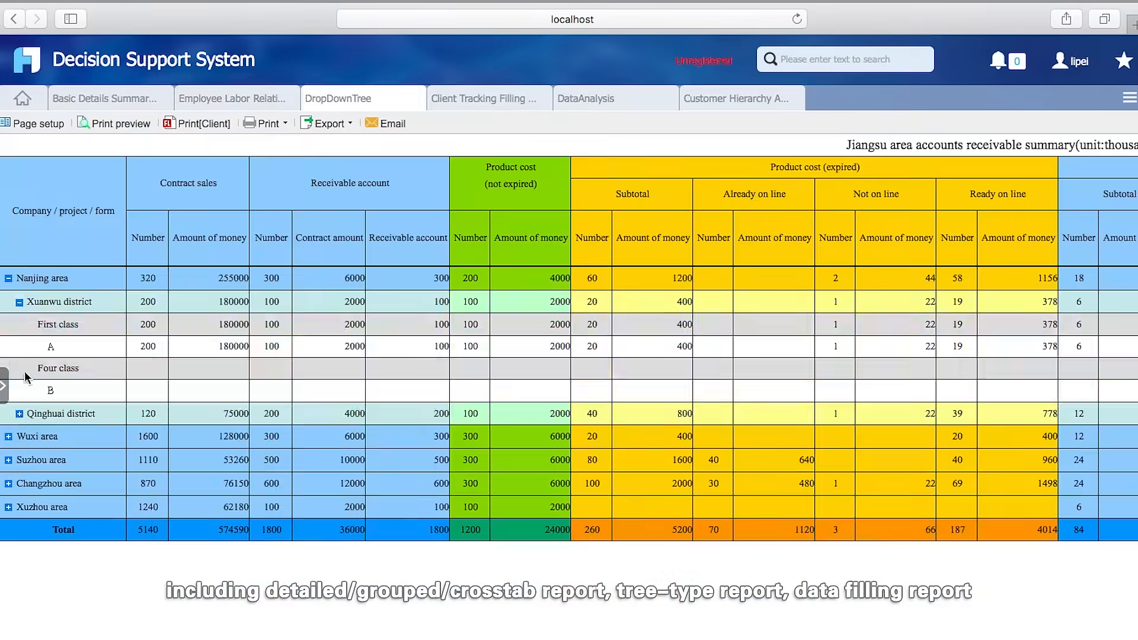
{"action": "left_click", "coordinate": [616, 99]}
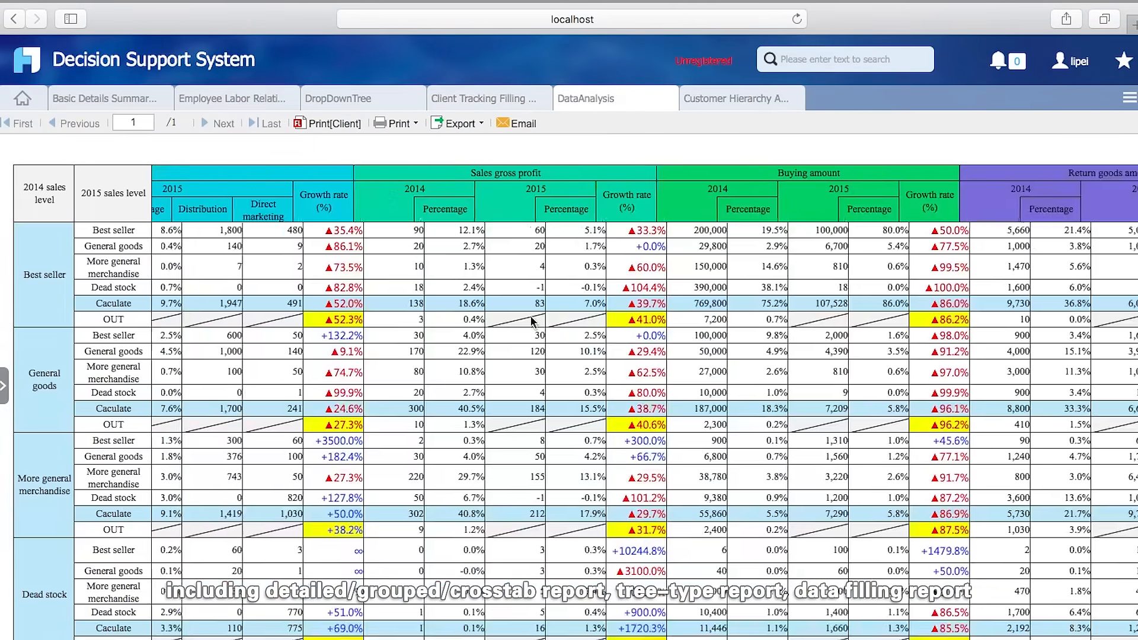
{"action": "scroll", "scroll_direction": "down", "scroll_amount": 3}
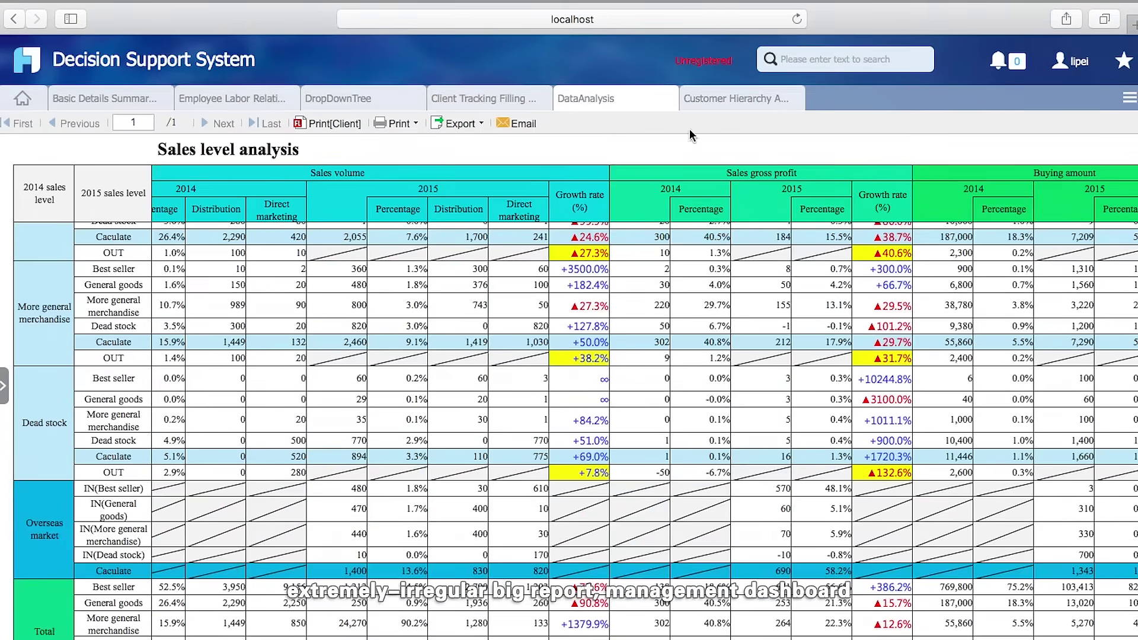
{"action": "left_click", "coordinate": [736, 99]}
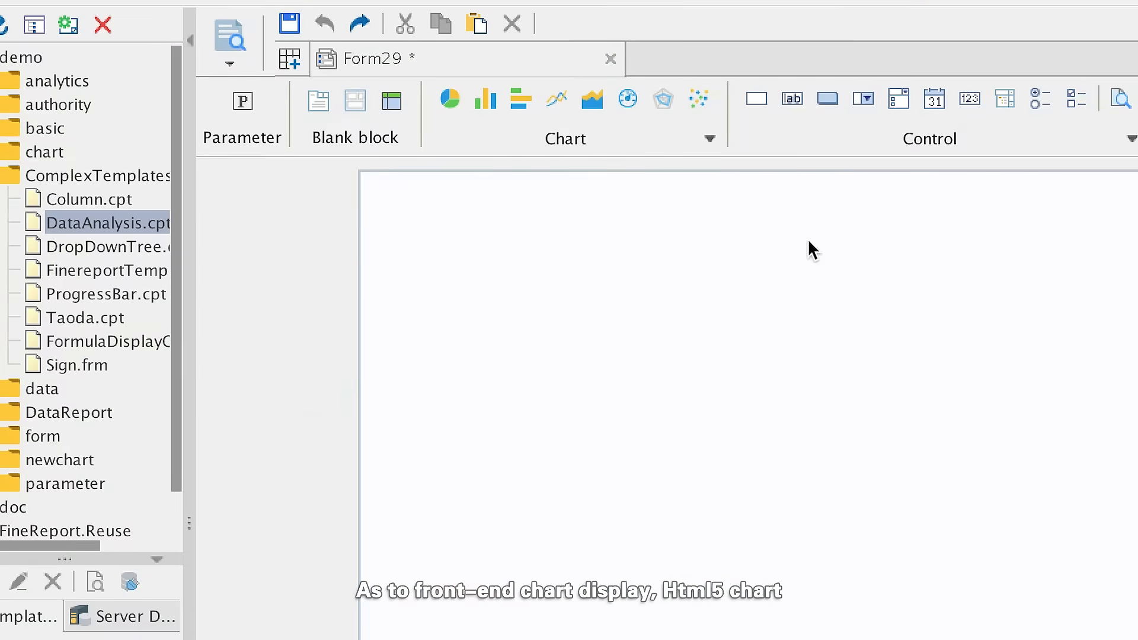
Add ring, treemap and funnel charts from the Chart toolbar onto blank Form29
{"action": "left_click", "coordinate": [709, 139]}
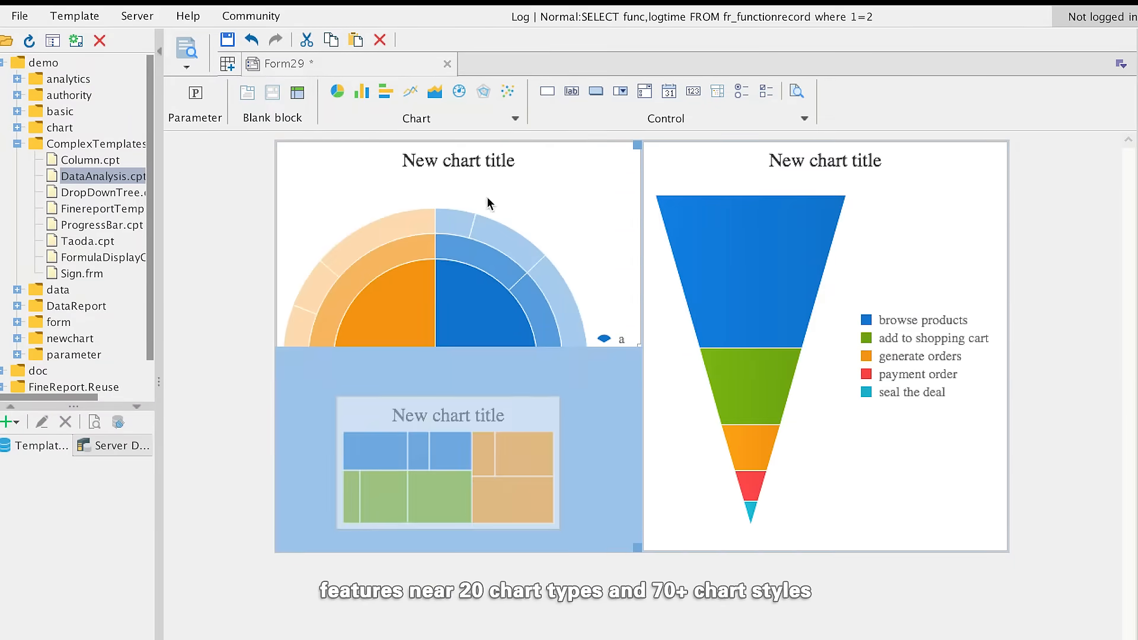
{"action": "left_click", "coordinate": [516, 118]}
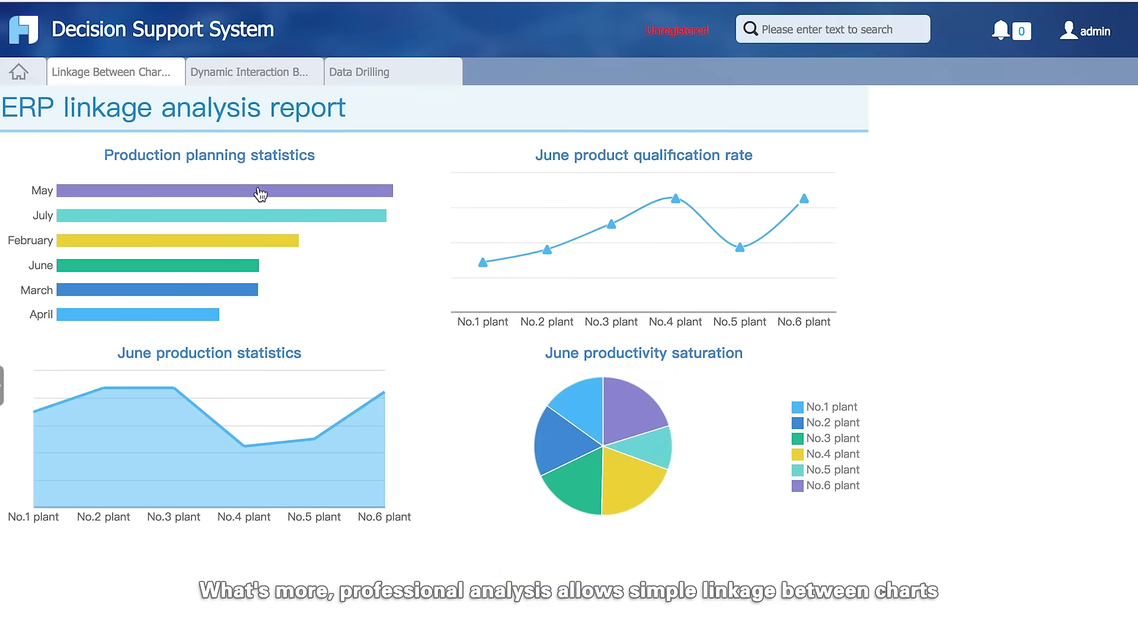
Show May in the linked ERP charts, then drill into Northern and Eastern Europe country figures
{"action": "left_click", "coordinate": [254, 189]}
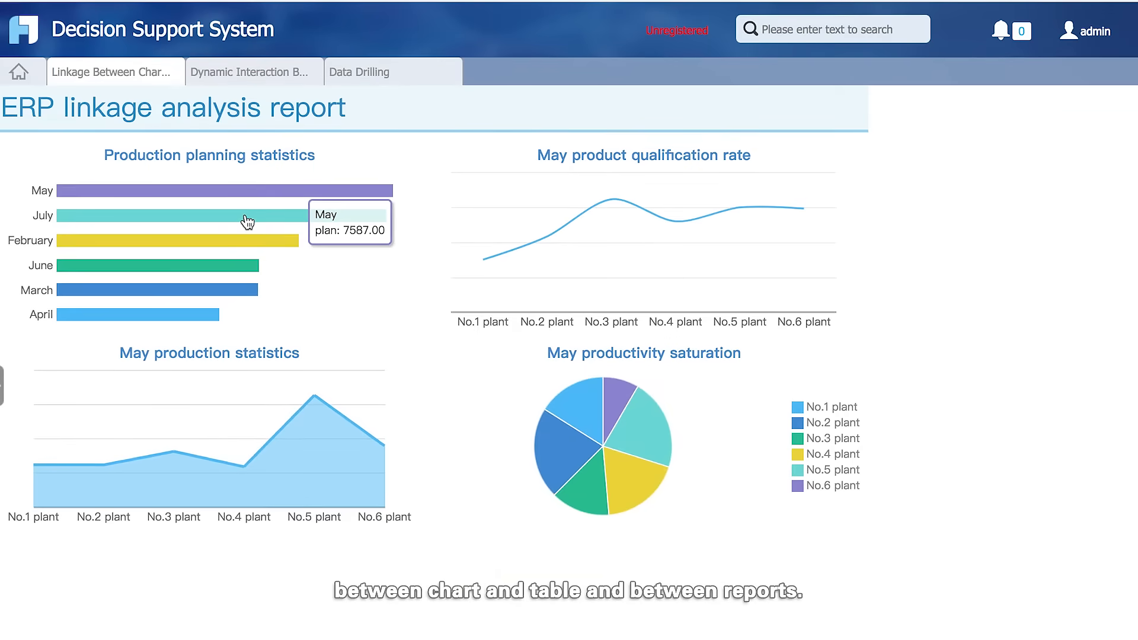
{"action": "left_click", "coordinate": [364, 74]}
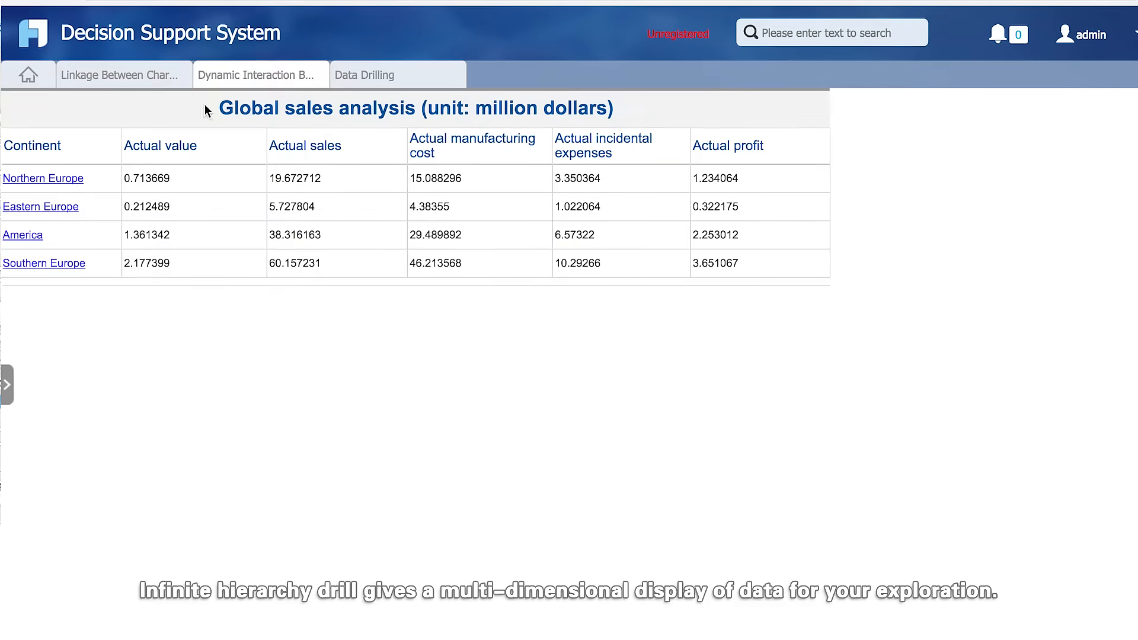
{"action": "left_click", "coordinate": [43, 178]}
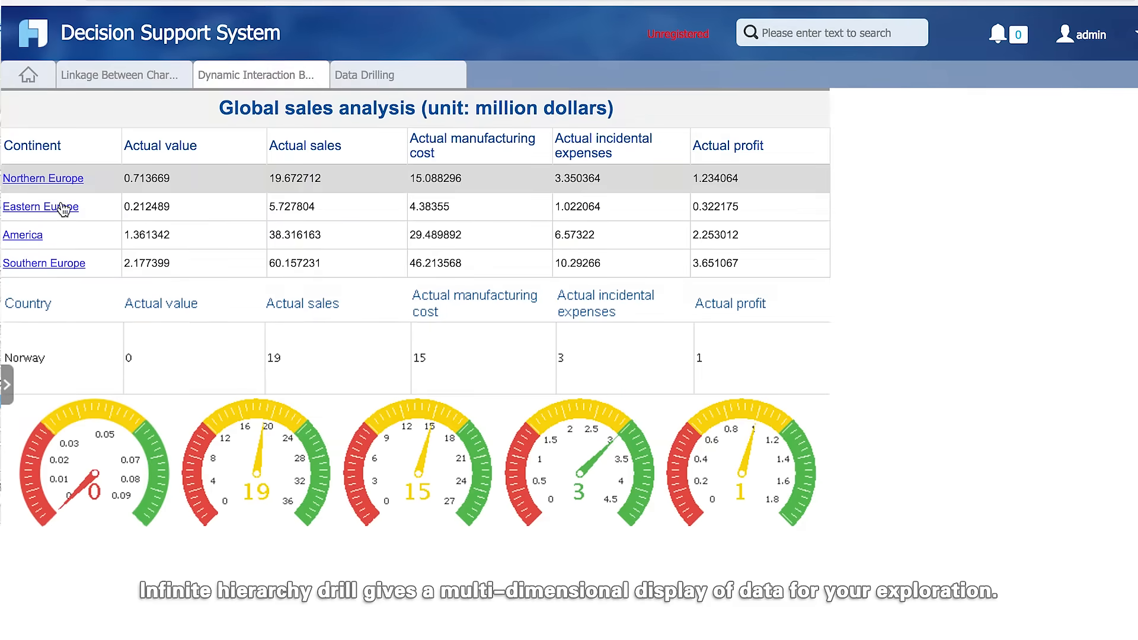
{"action": "left_click", "coordinate": [44, 263]}
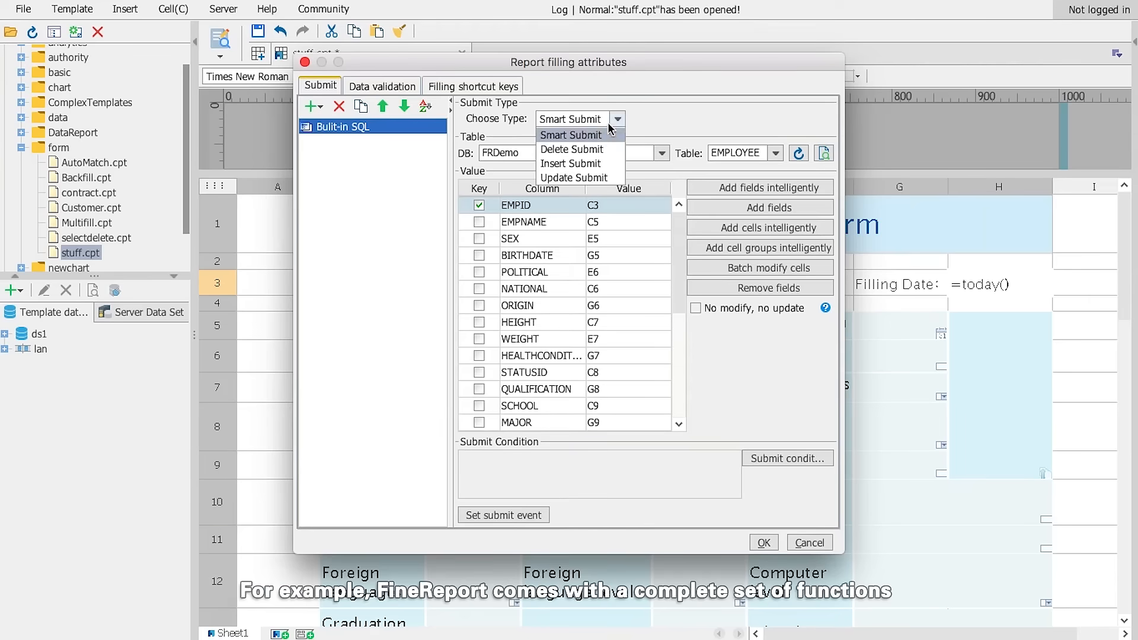
Set the stuff form's submit type to Smart Submit for the EMPLOYEE table and confirm
{"action": "left_click", "coordinate": [571, 135]}
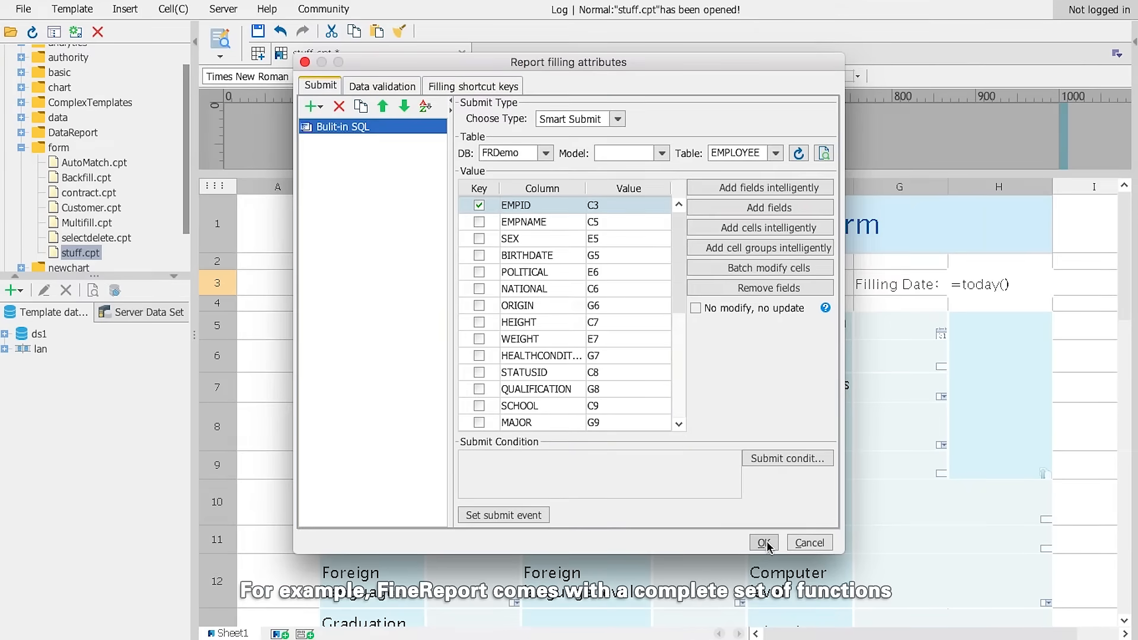
{"action": "left_click", "coordinate": [762, 542]}
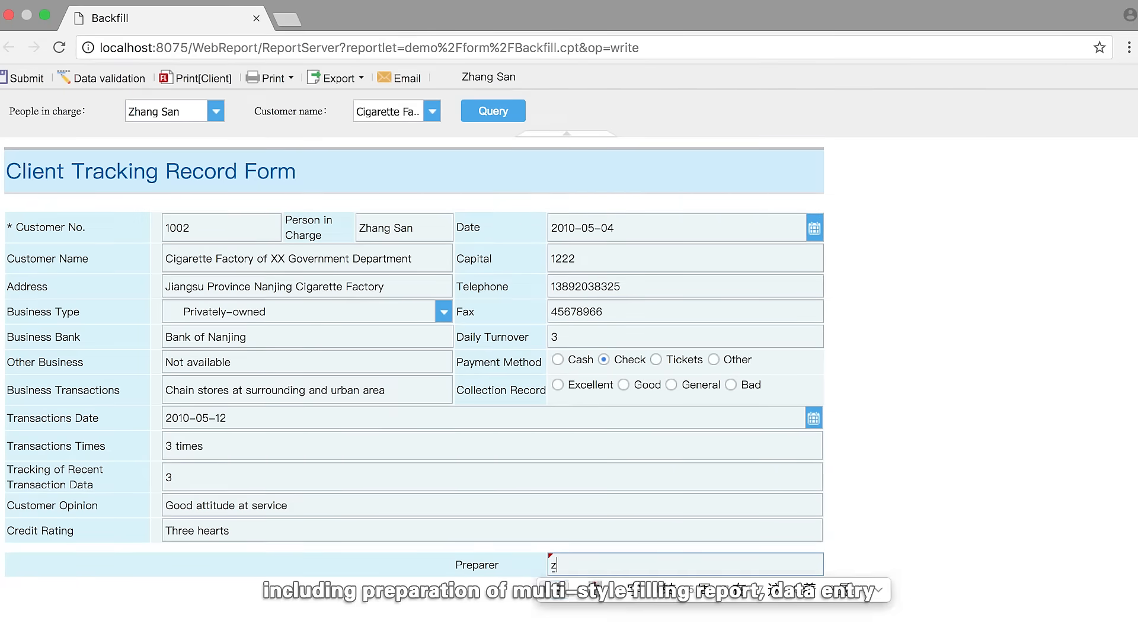
Leave the client tracking form and show My task under Multilevel reporting
{"action": "left_click", "coordinate": [108, 78]}
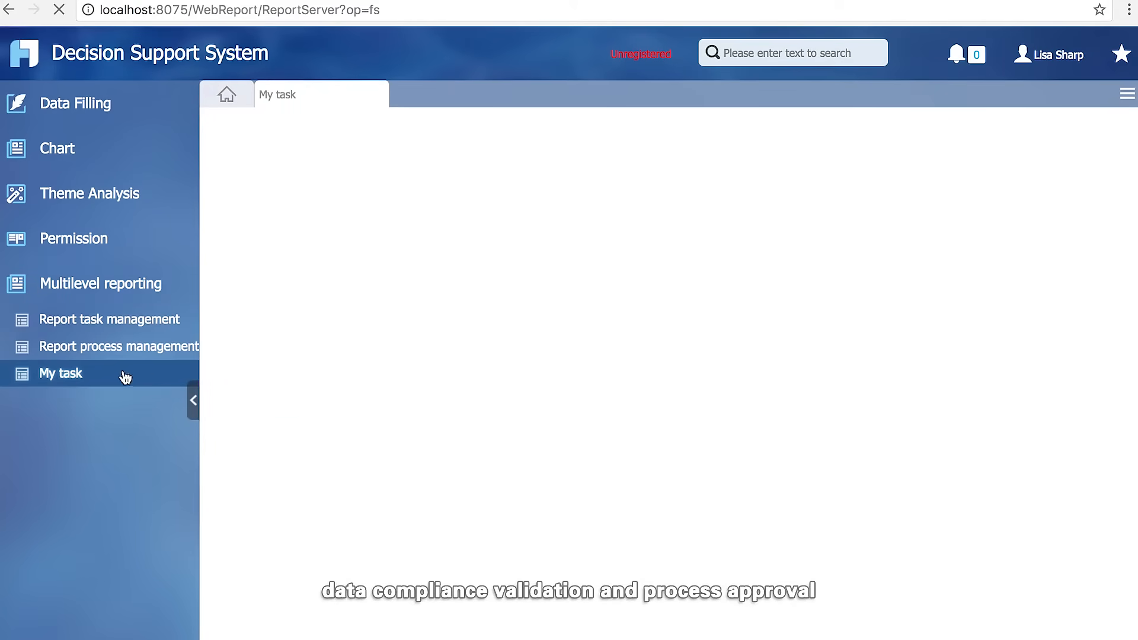
{"action": "left_click", "coordinate": [60, 374]}
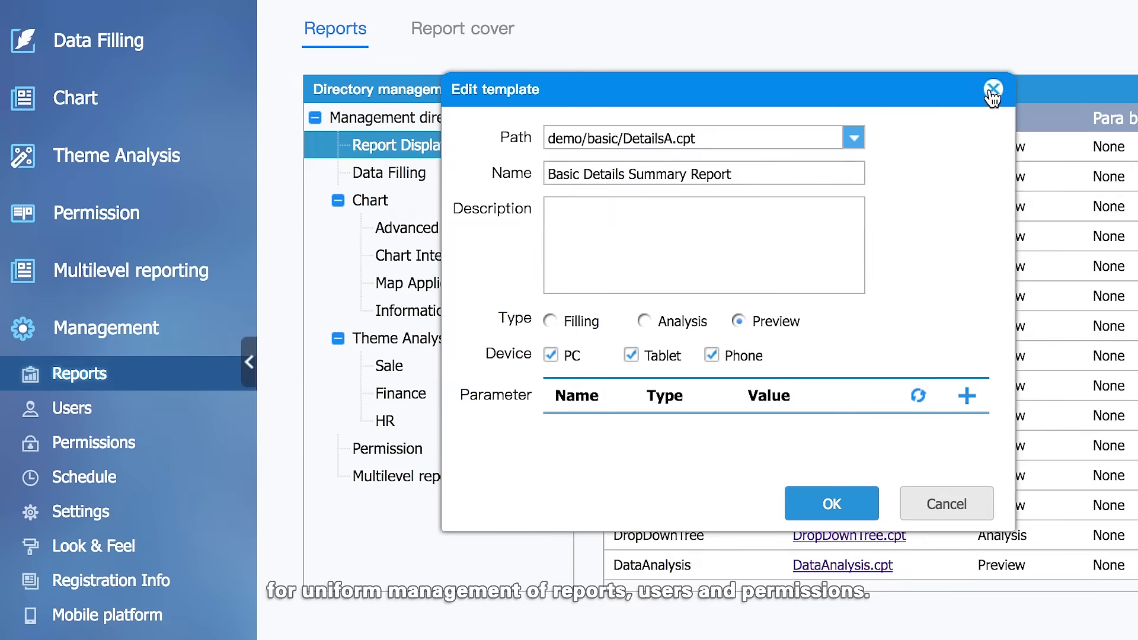
Close the Edit template dialog and advance the Sales Reporting task to its period settings
{"action": "left_click", "coordinate": [72, 408]}
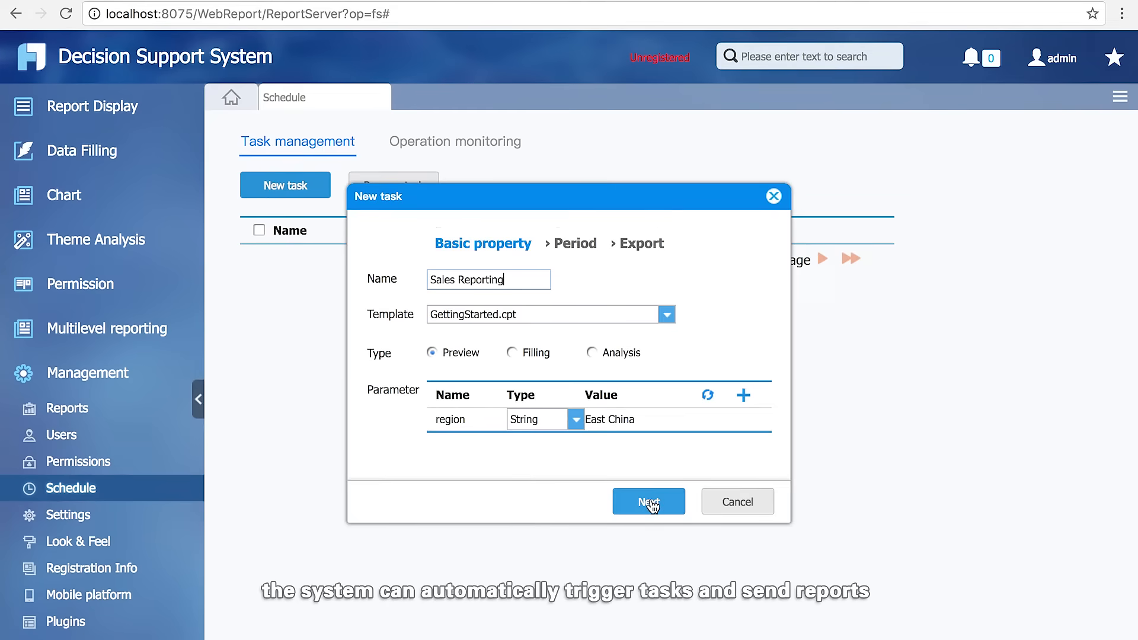
{"action": "left_click", "coordinate": [648, 501]}
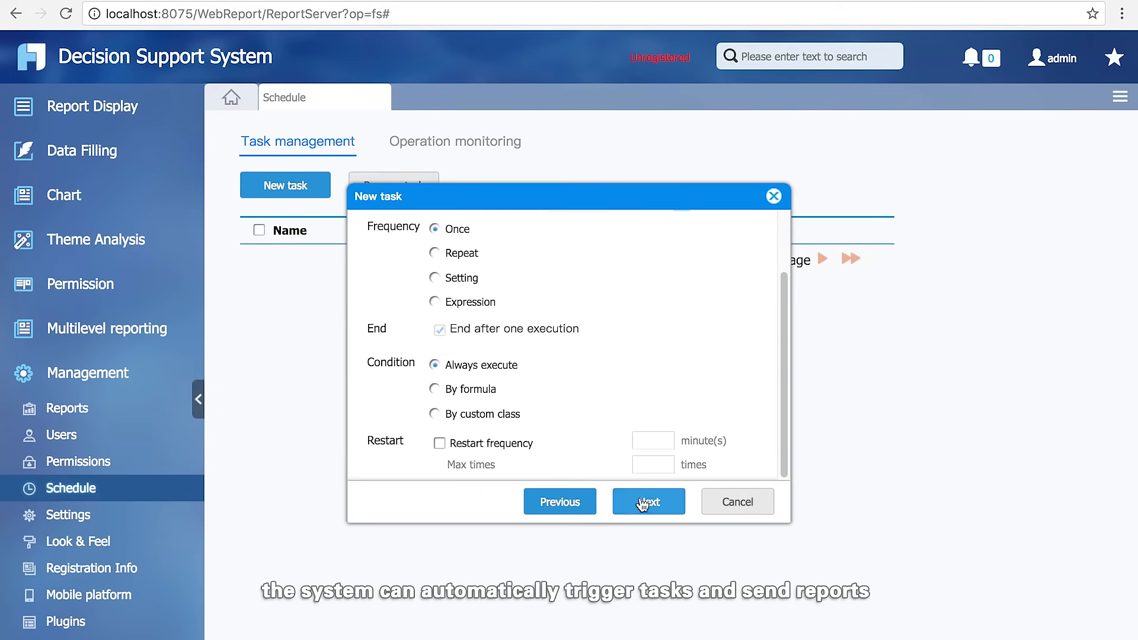